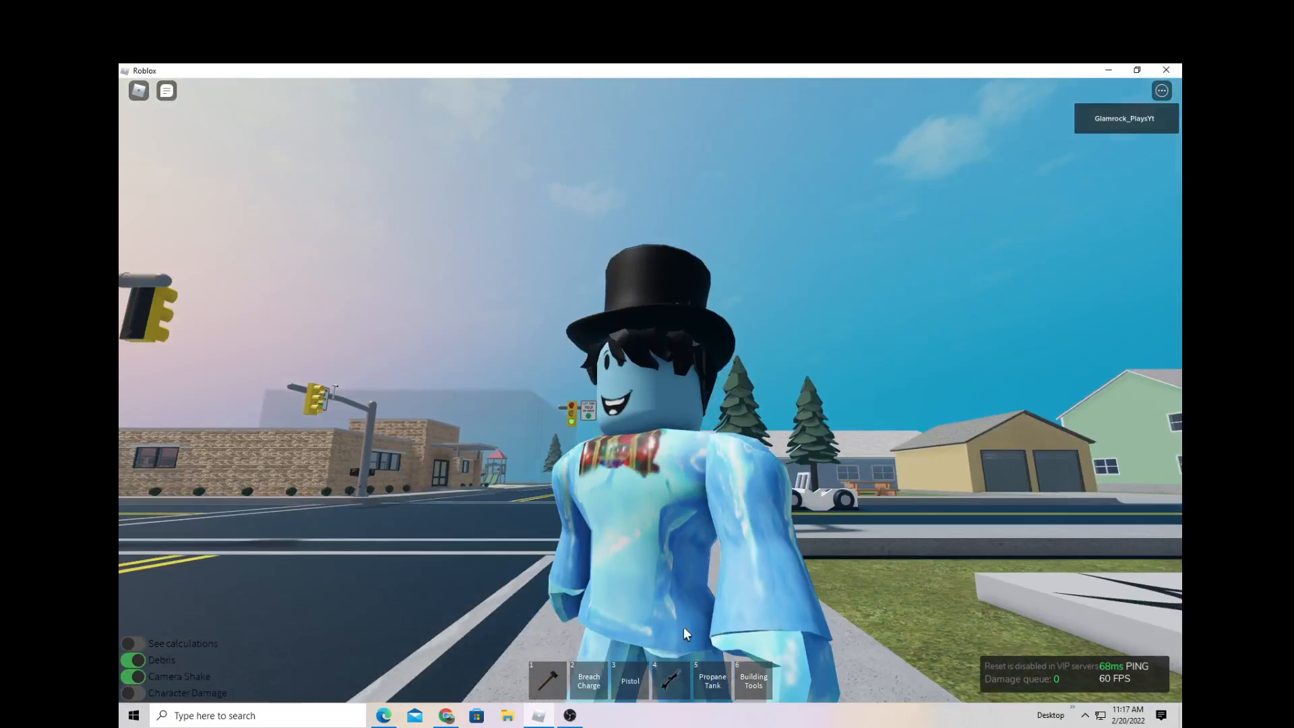
Browse the channel's Videos grid down to uploads from months ago
{"action": "left_click", "coordinate": [446, 716]}
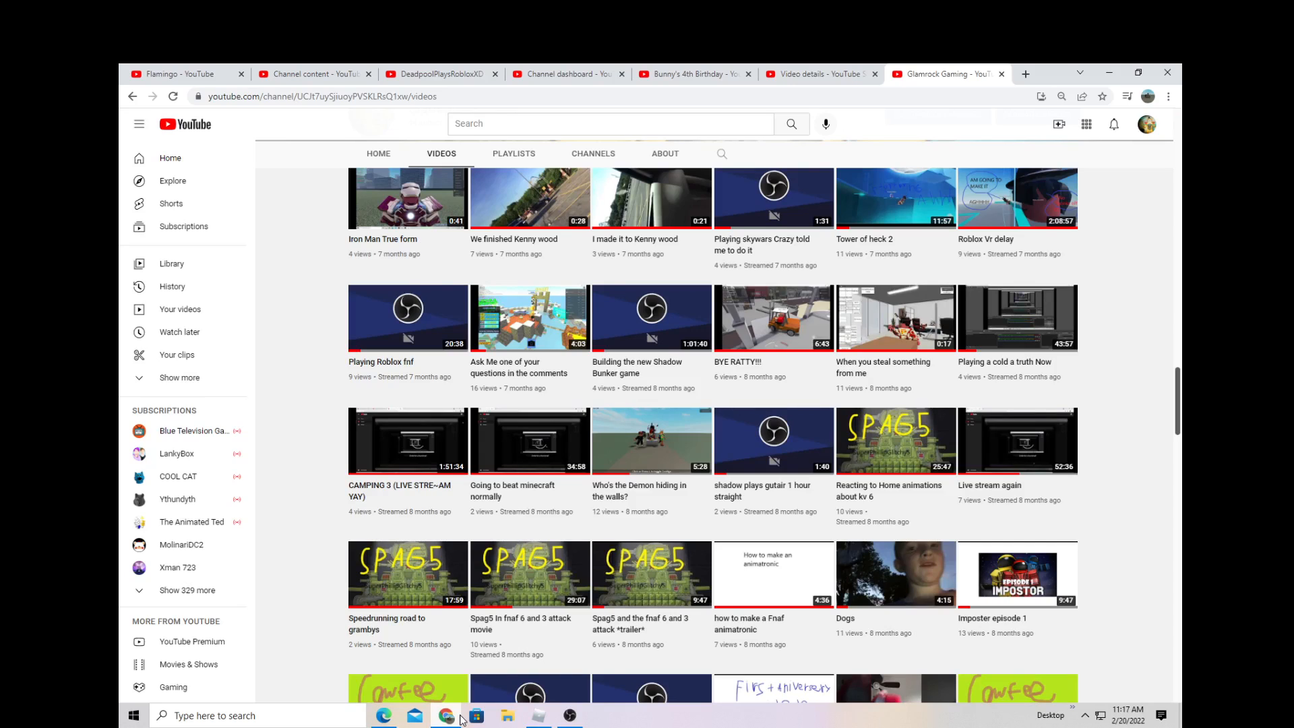
{"action": "scroll", "scroll_direction": "down", "scroll_amount": 3}
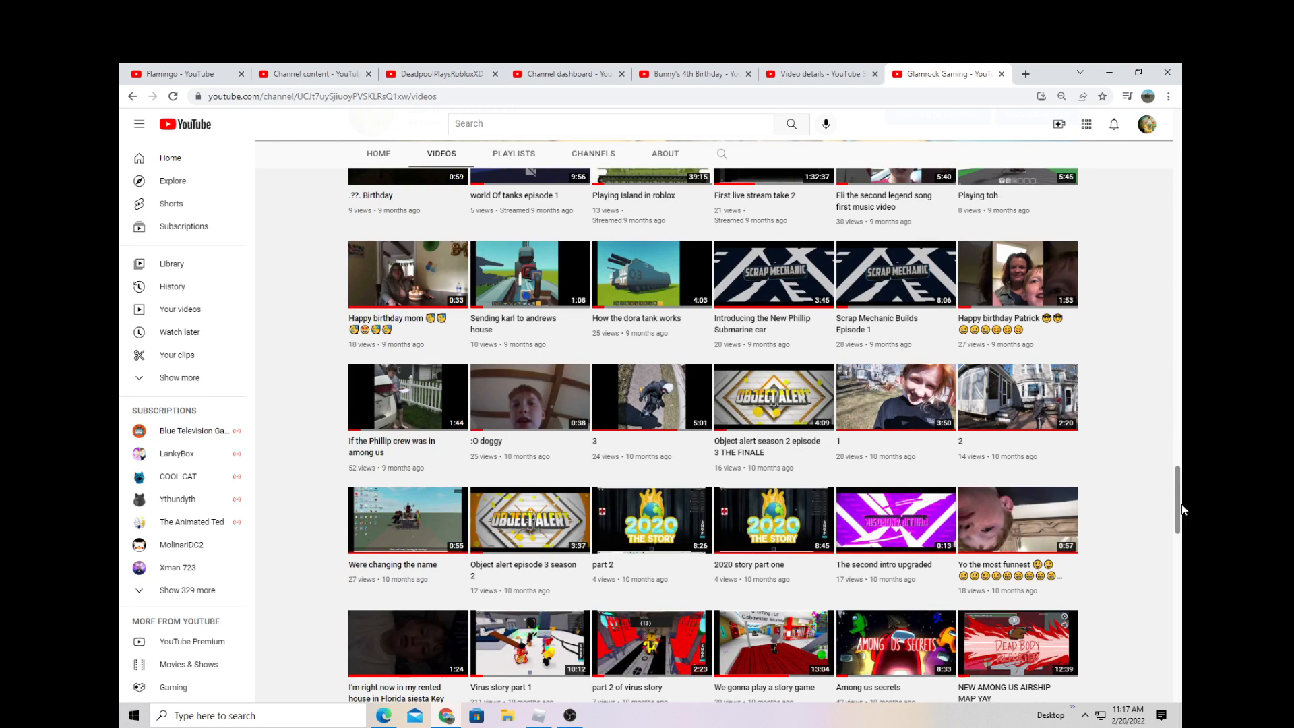
{"action": "scroll", "scroll_direction": "down", "scroll_amount": 3}
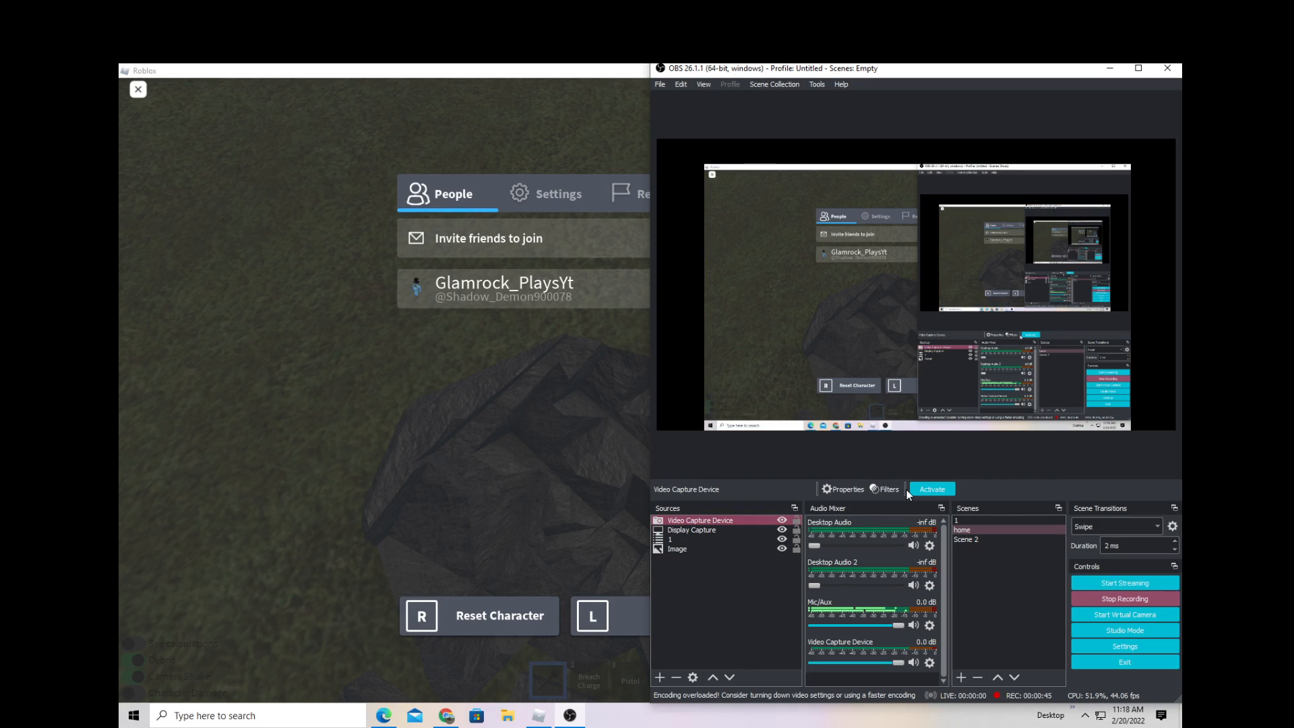
Activate the Video Capture Device source so the webcam feed is recorded
{"action": "left_click", "coordinate": [931, 488]}
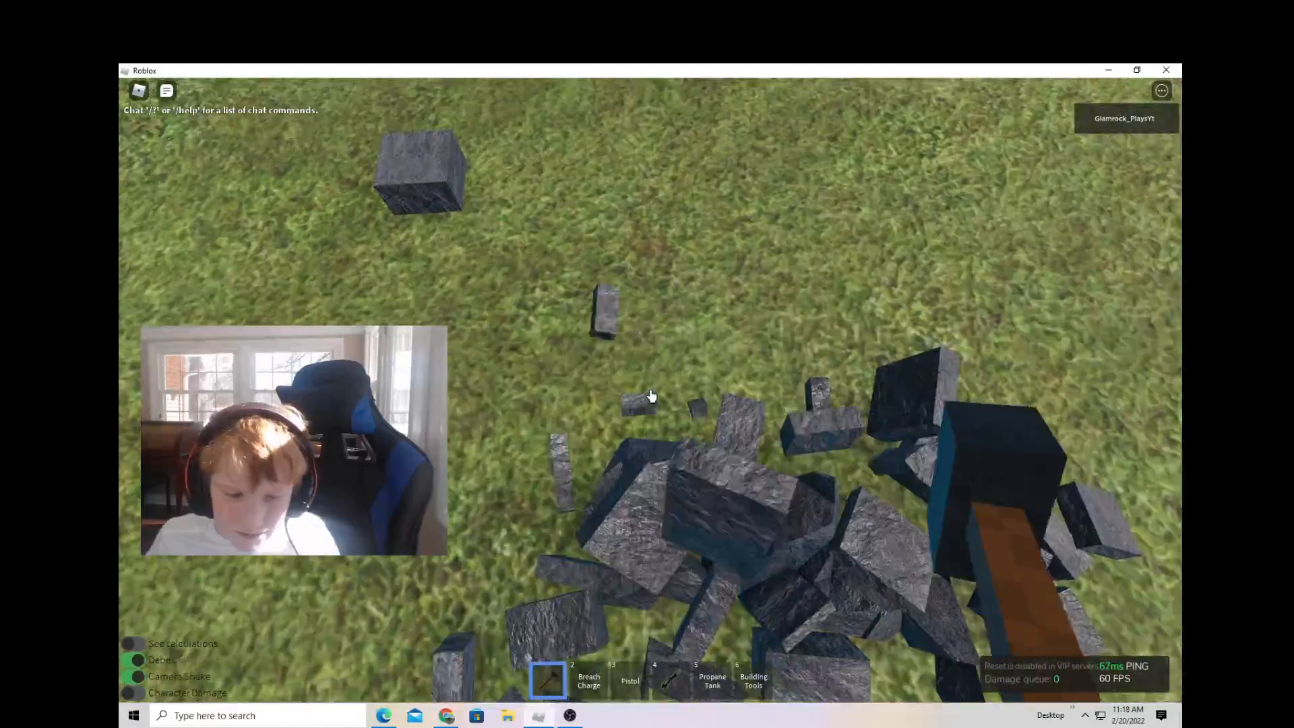
Strike the boulder's chunks with the hammer to shatter them further
{"action": "left_click", "coordinate": [383, 714]}
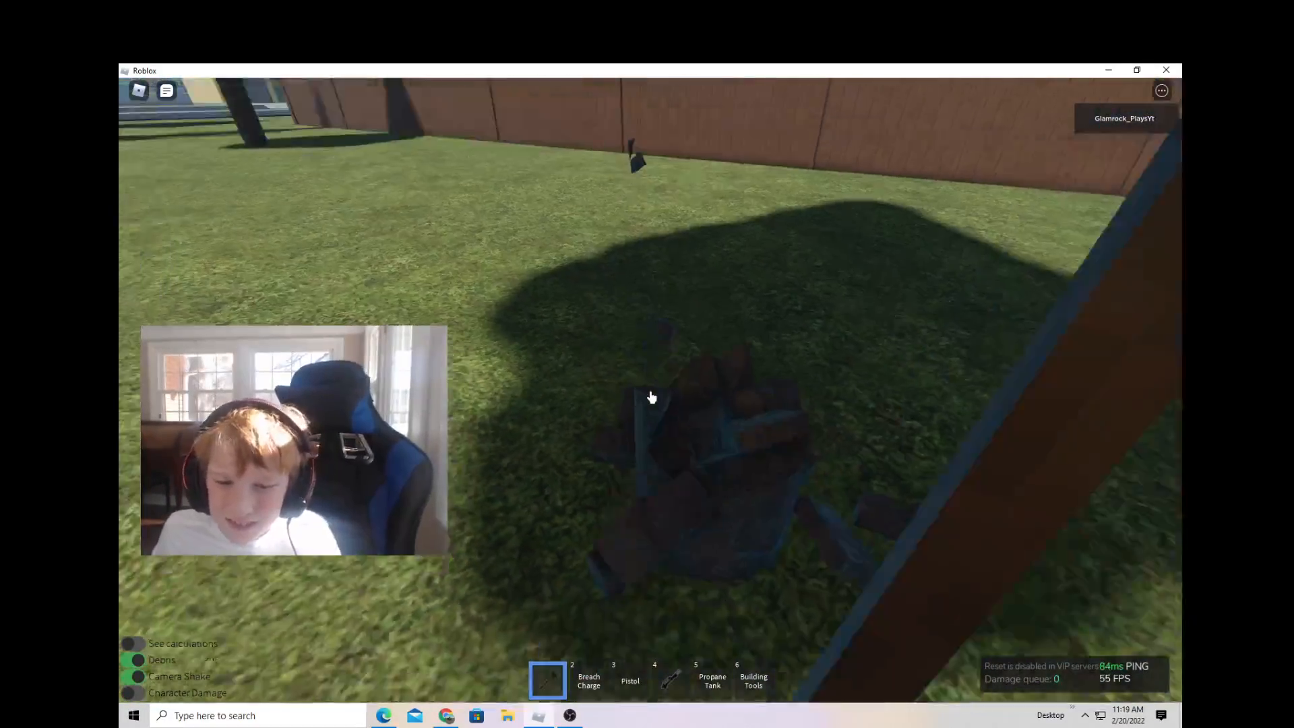
Hit the grass debris, then put the selected stone column under the F3X Move tool
{"action": "left_click", "coordinate": [752, 679]}
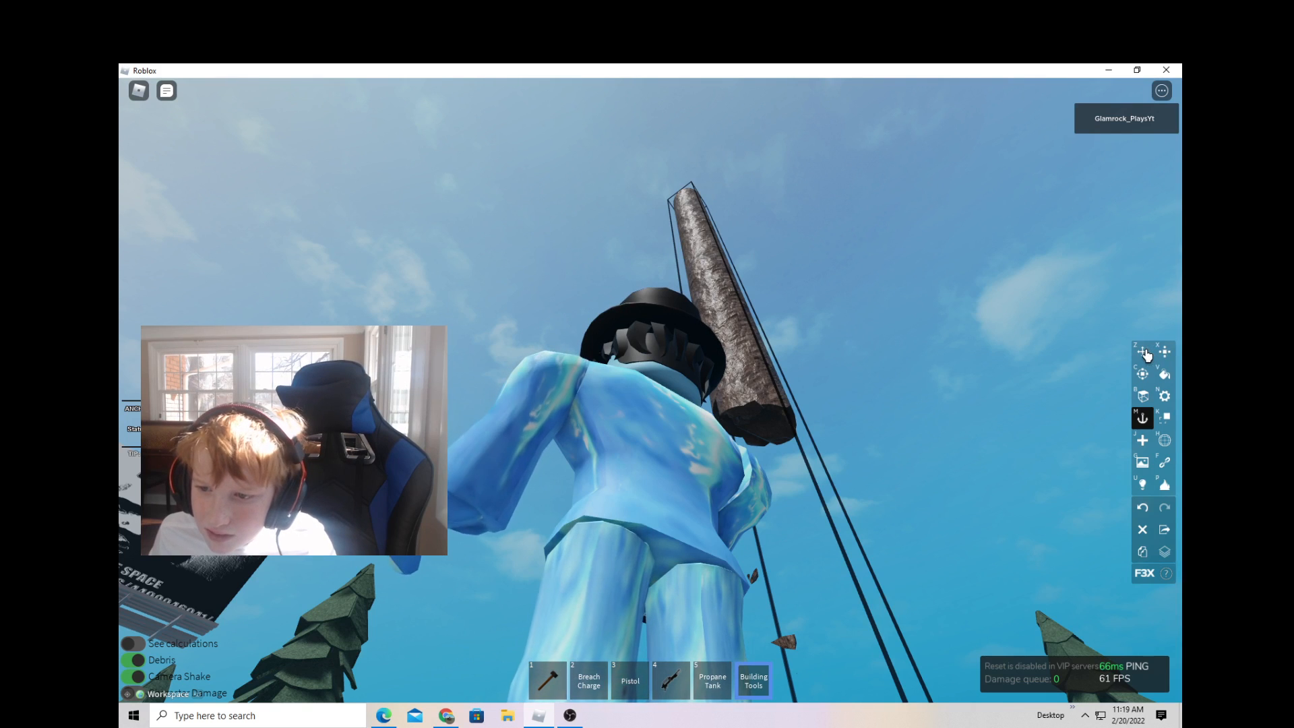
{"action": "left_click", "coordinate": [1142, 352]}
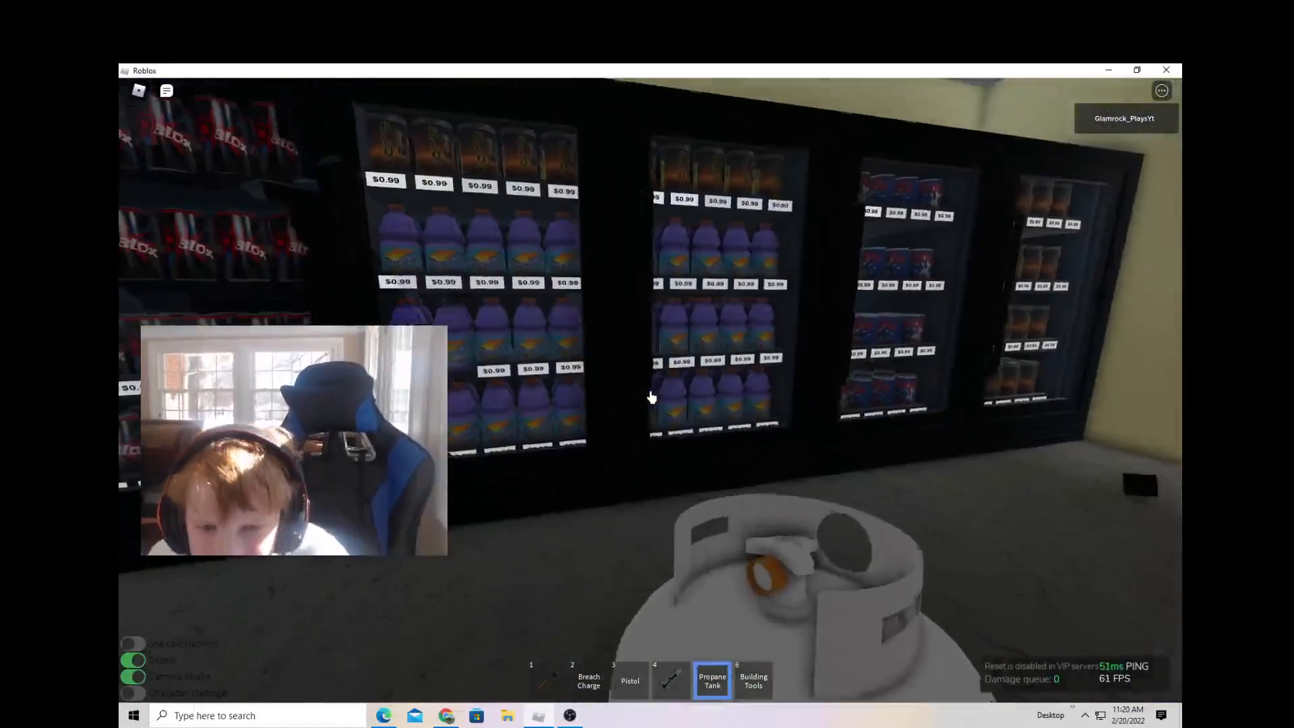
Equip the Propane Tank from the hotbar inside the store by the drink fridges
{"action": "key", "text": "3"}
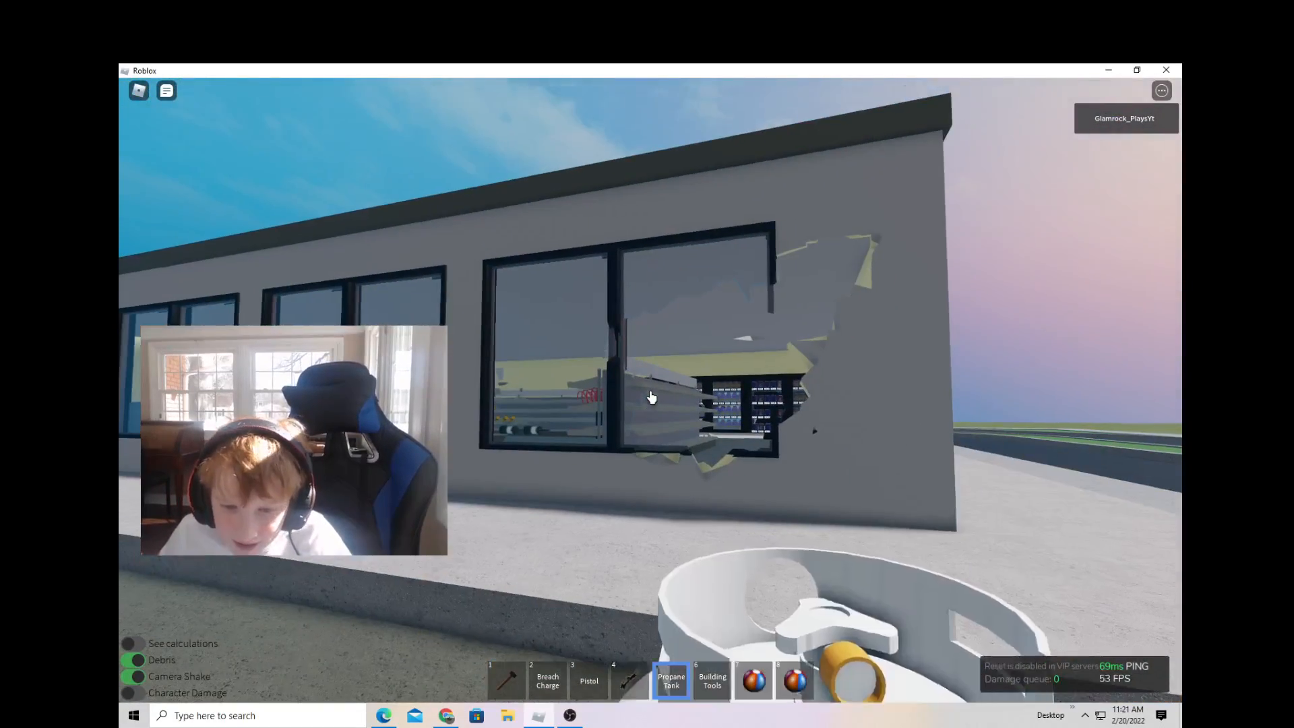
Detonate the propane tank against the wall to widen the blasted hole
{"action": "left_click", "coordinate": [711, 679]}
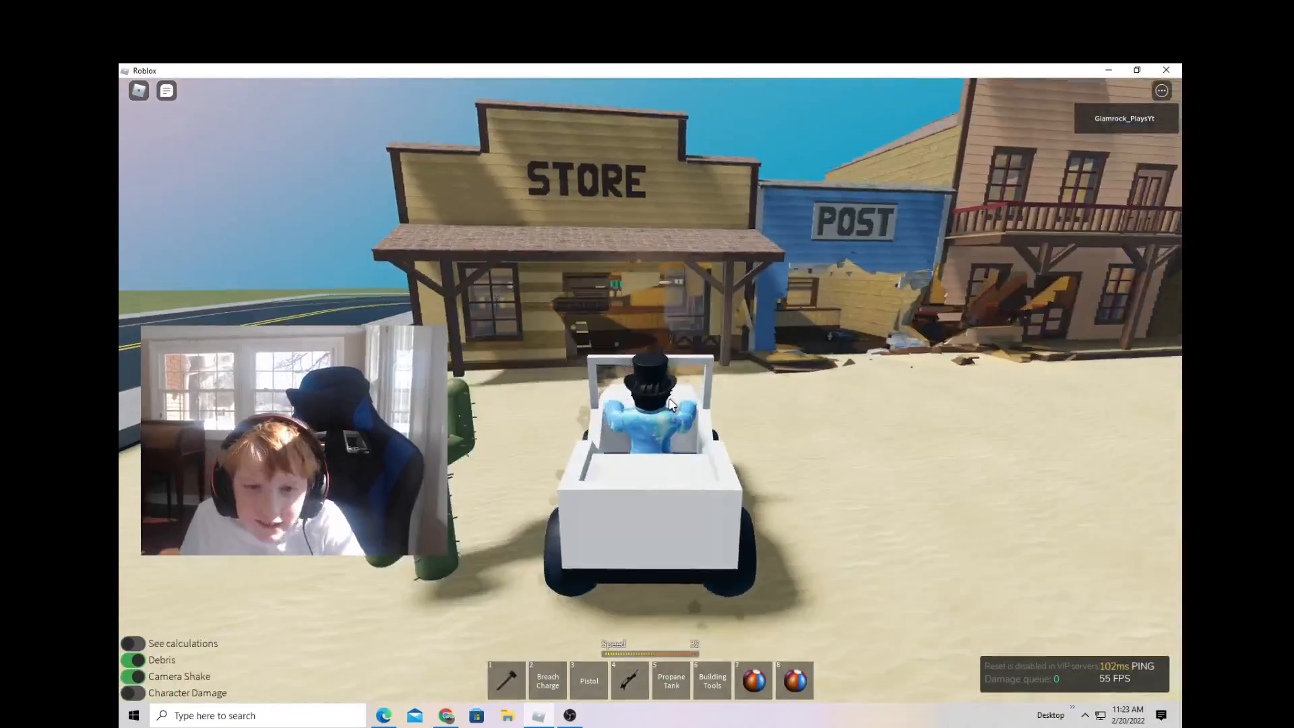
Drive the white car forward into the western Store front
{"action": "key", "text": "w"}
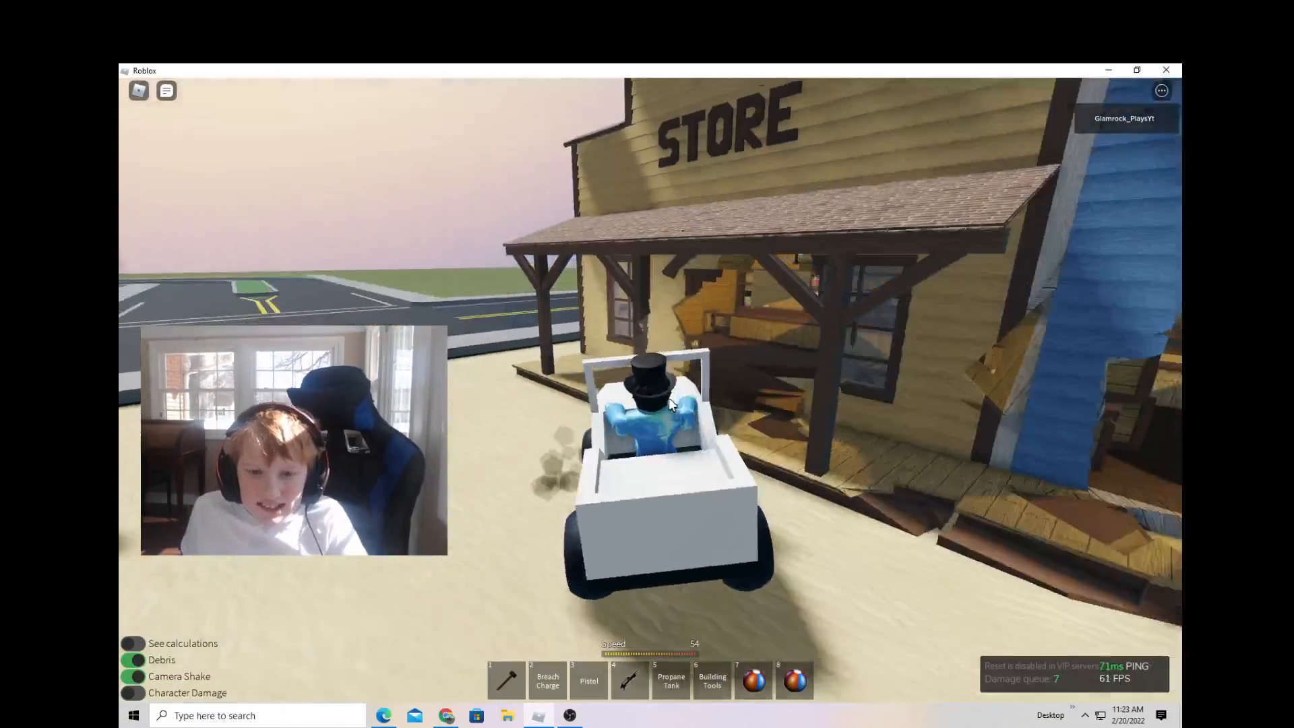